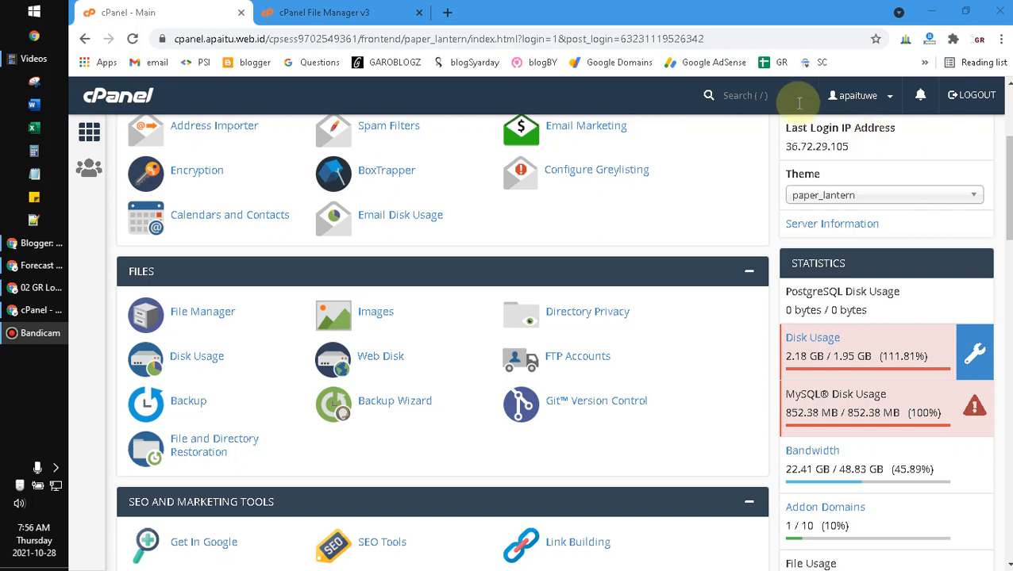
{"action": "mouse_move", "coordinate": [730, 10]}
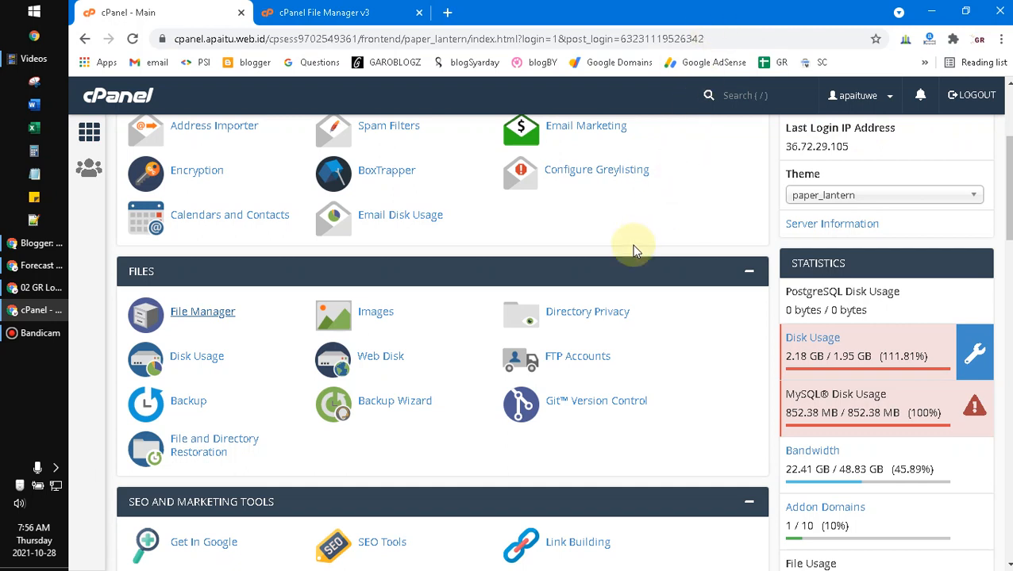
{"action": "mouse_move", "coordinate": [592, 252]}
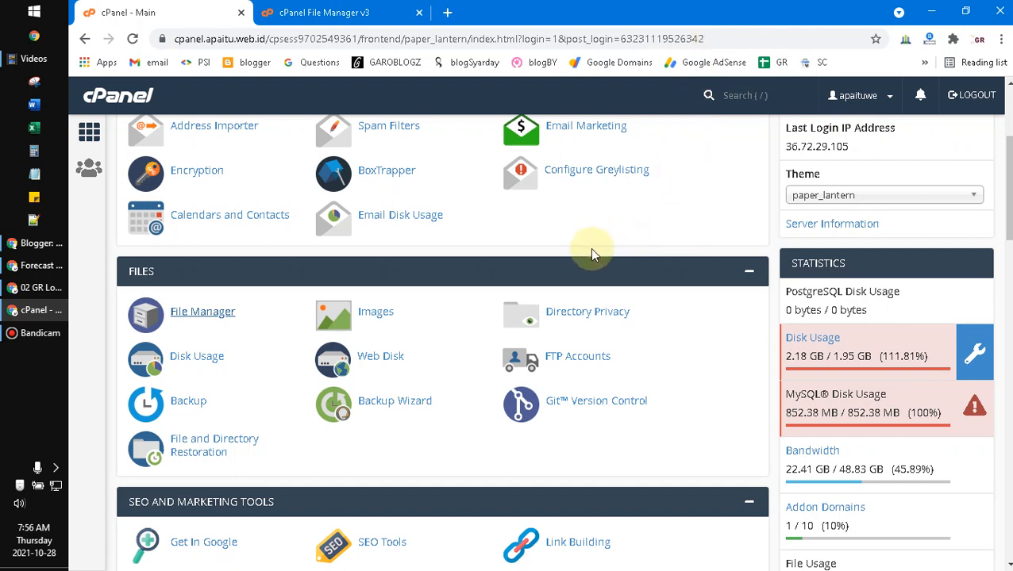
{"action": "mouse_move", "coordinate": [955, 405]}
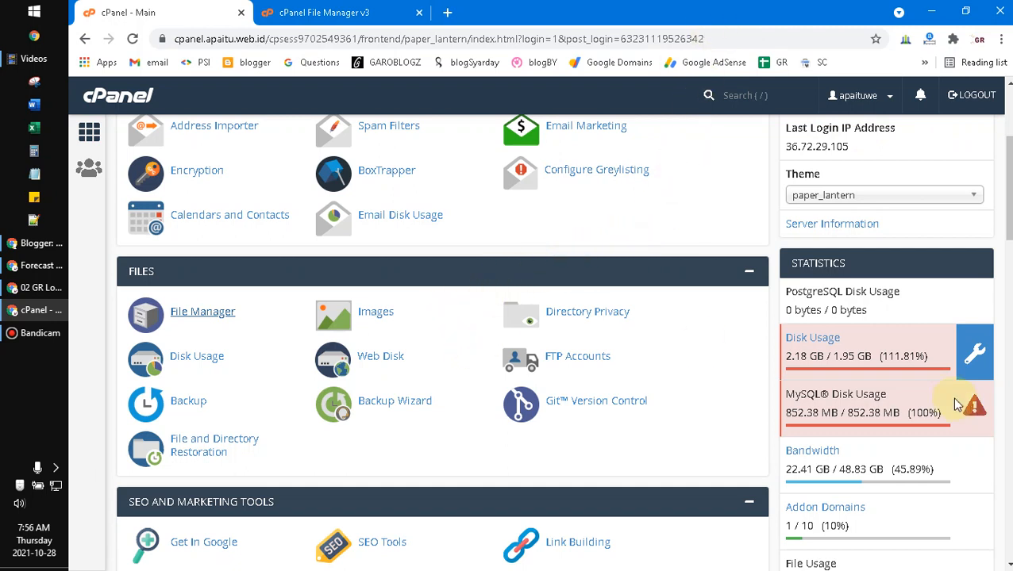
{"action": "mouse_move", "coordinate": [860, 184]}
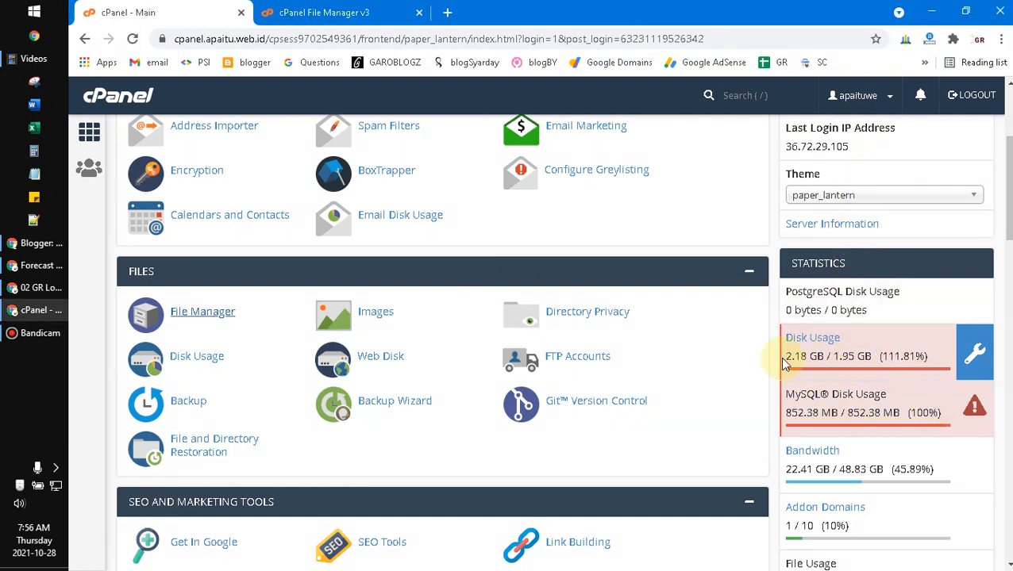
{"action": "mouse_move", "coordinate": [760, 337]}
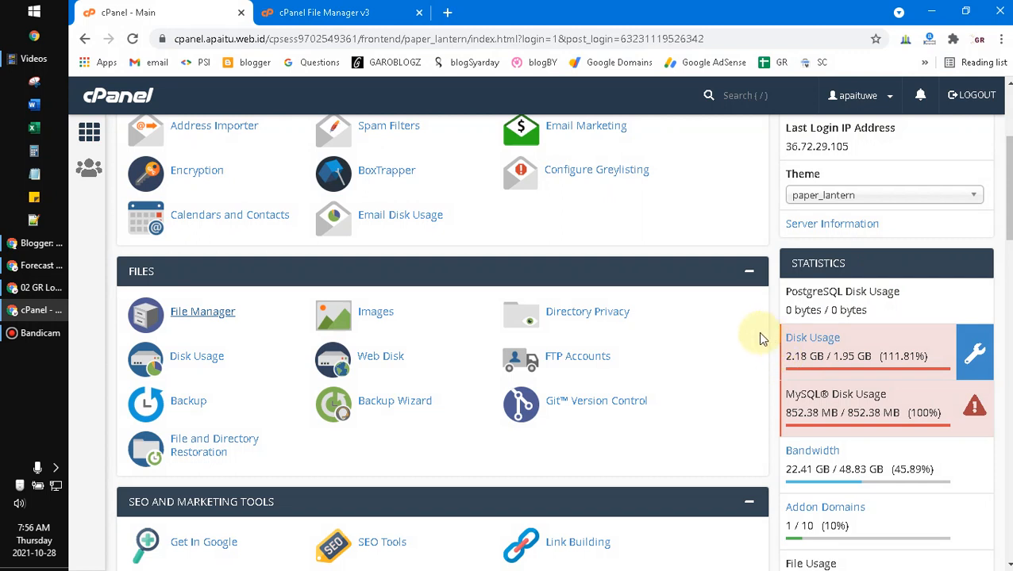
{"action": "mouse_move", "coordinate": [310, 279]}
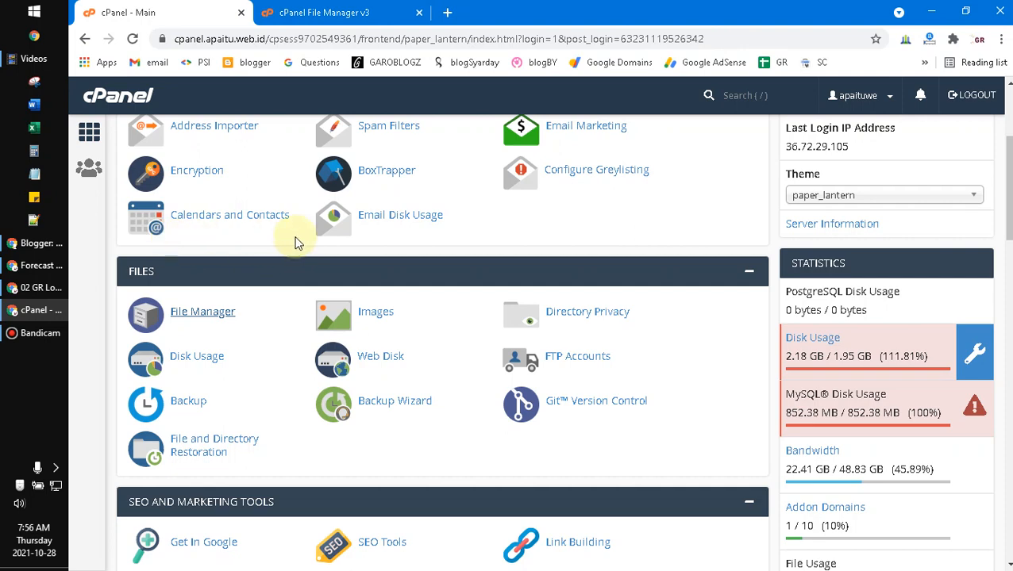
{"action": "mouse_move", "coordinate": [879, 355]}
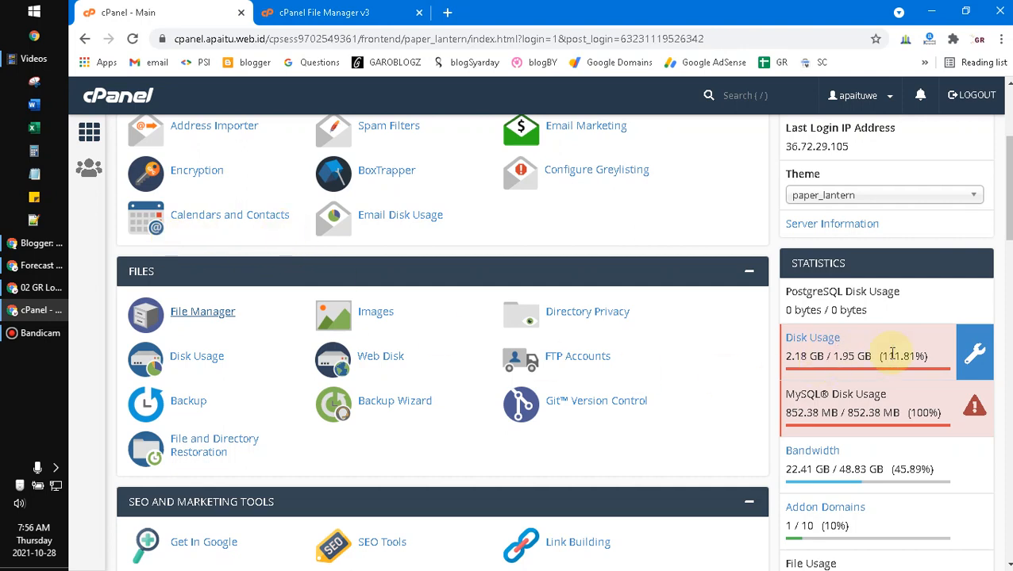
{"action": "mouse_move", "coordinate": [696, 352]}
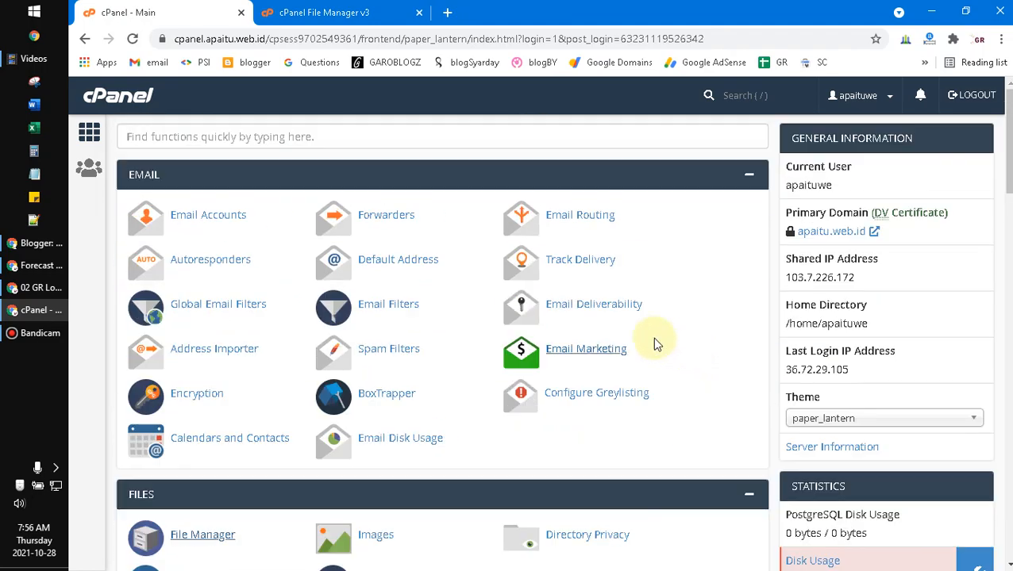
- Bring up File Manager and sort the public_html listing by size, largest first
{"action": "scroll", "scroll_direction": "down", "scroll_amount": 3}
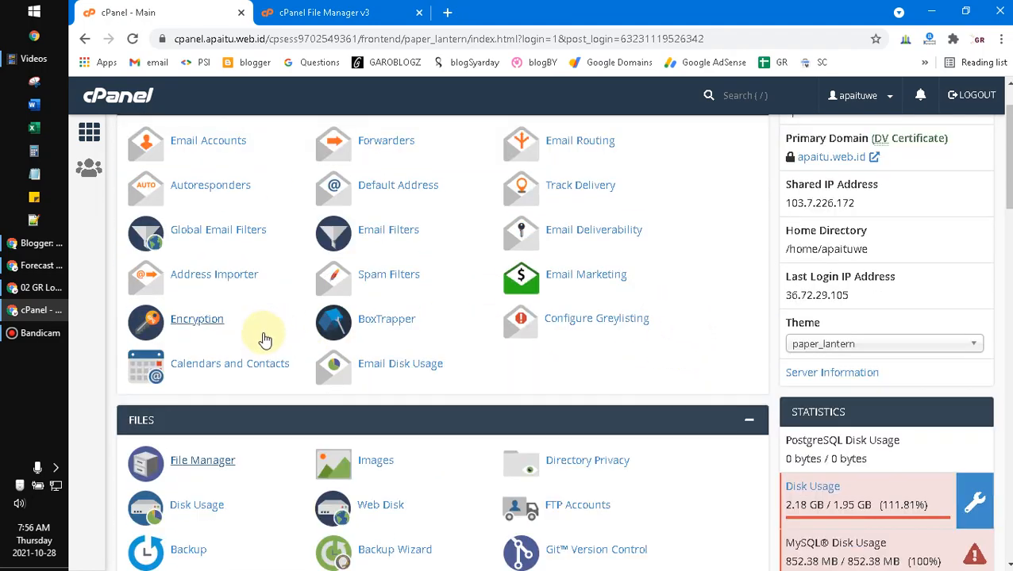
{"action": "left_click", "coordinate": [202, 460]}
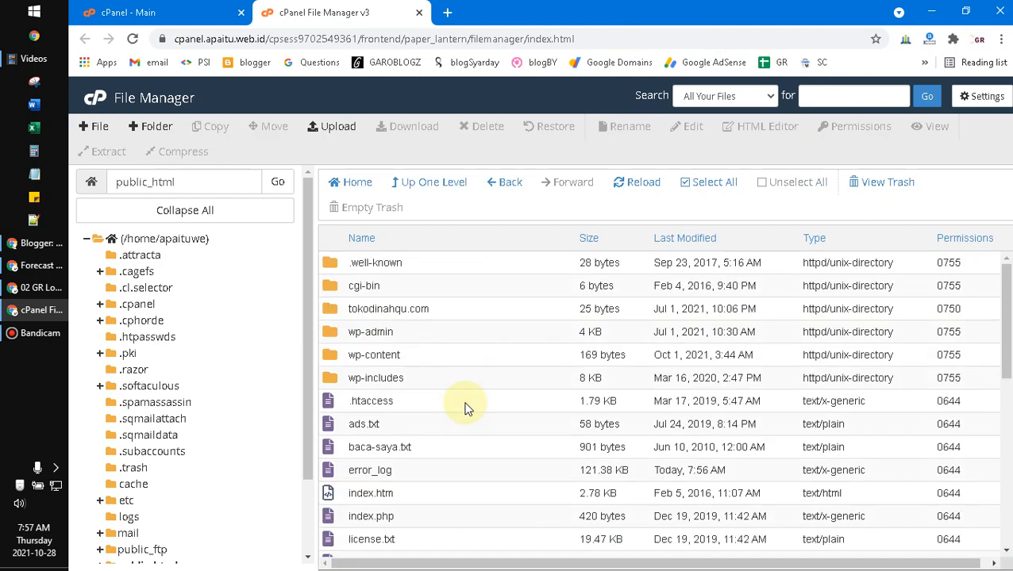
{"action": "mouse_move", "coordinate": [600, 240]}
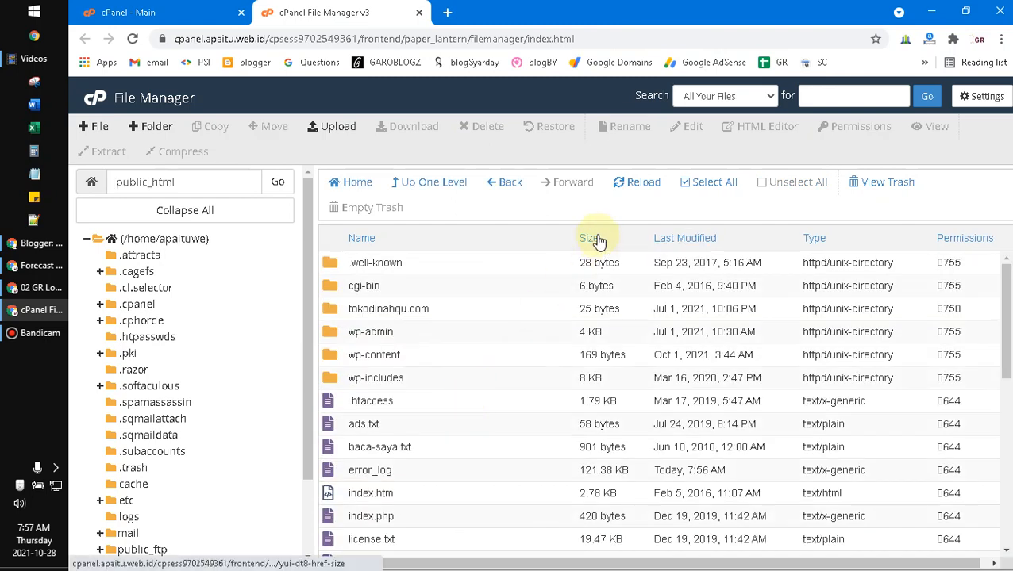
{"action": "left_click", "coordinate": [588, 238]}
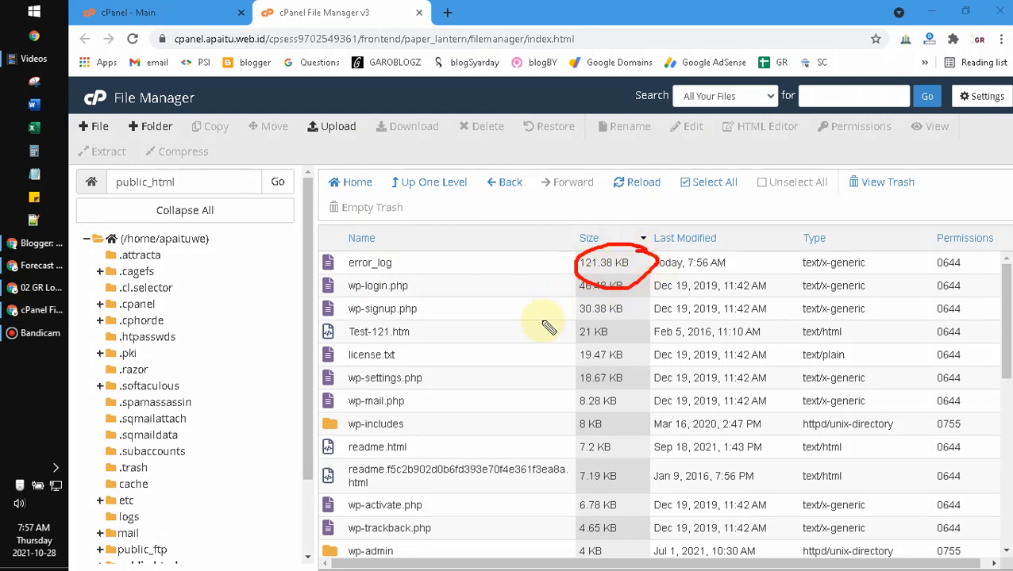
- Move the 121.38 KB error_log file to the trash
{"action": "right_click", "coordinate": [368, 263]}
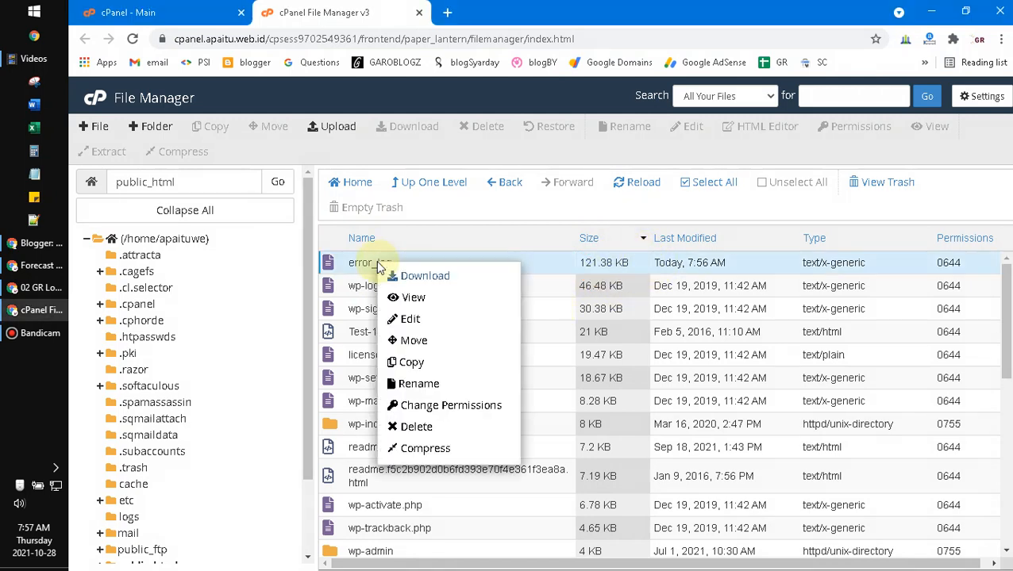
{"action": "left_click", "coordinate": [415, 427]}
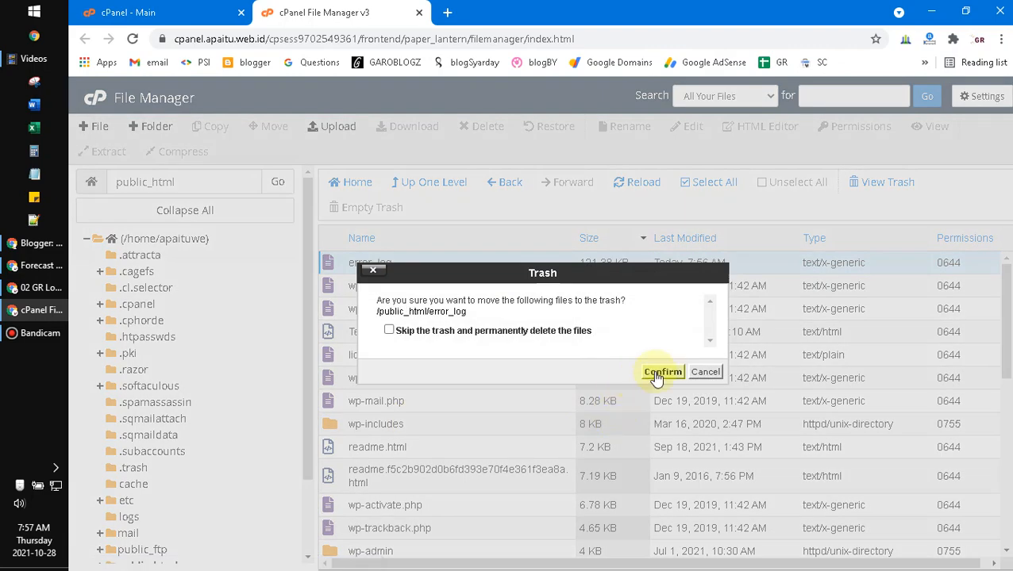
{"action": "left_click", "coordinate": [663, 371]}
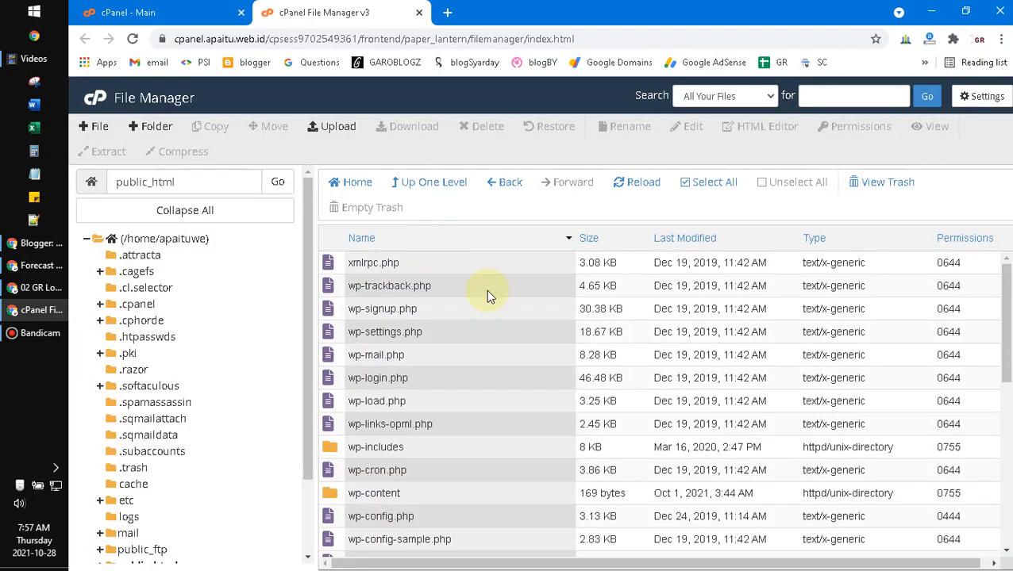
- Navigate into public_html/wp-content/cache after a detour through wp-admin
{"action": "scroll", "scroll_direction": "down", "scroll_amount": 3}
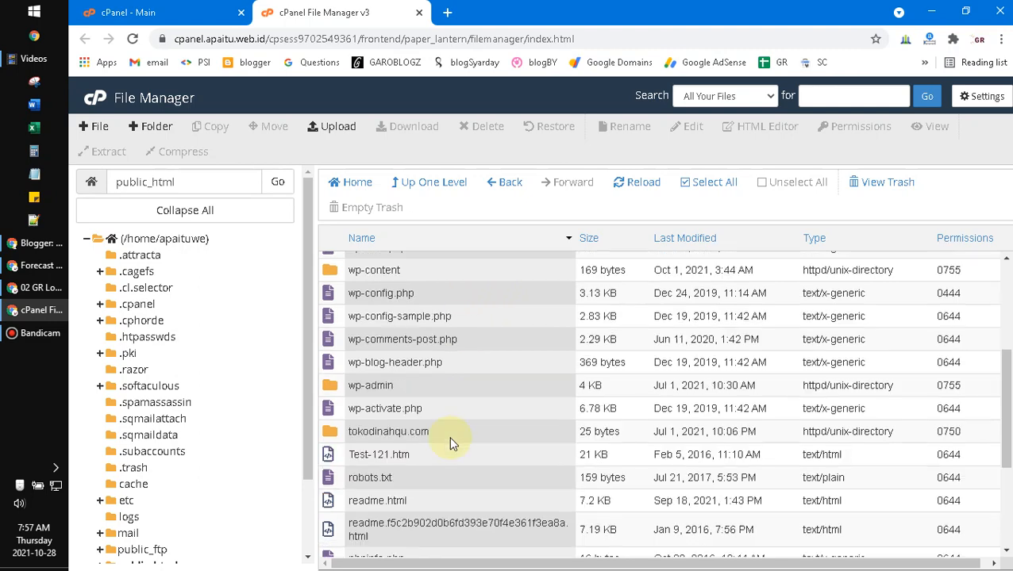
{"action": "left_click", "coordinate": [369, 386]}
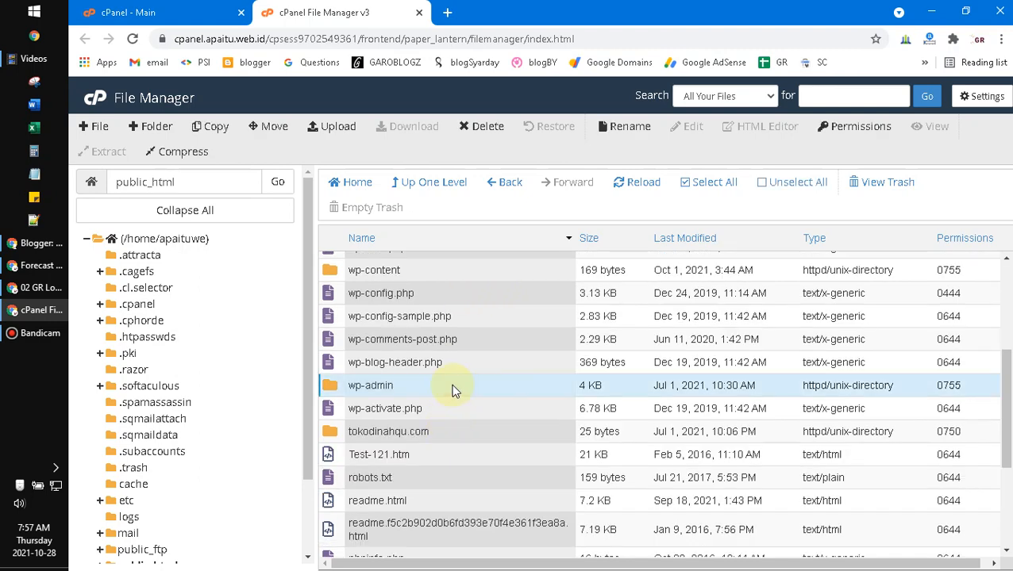
{"action": "double_click", "coordinate": [371, 386]}
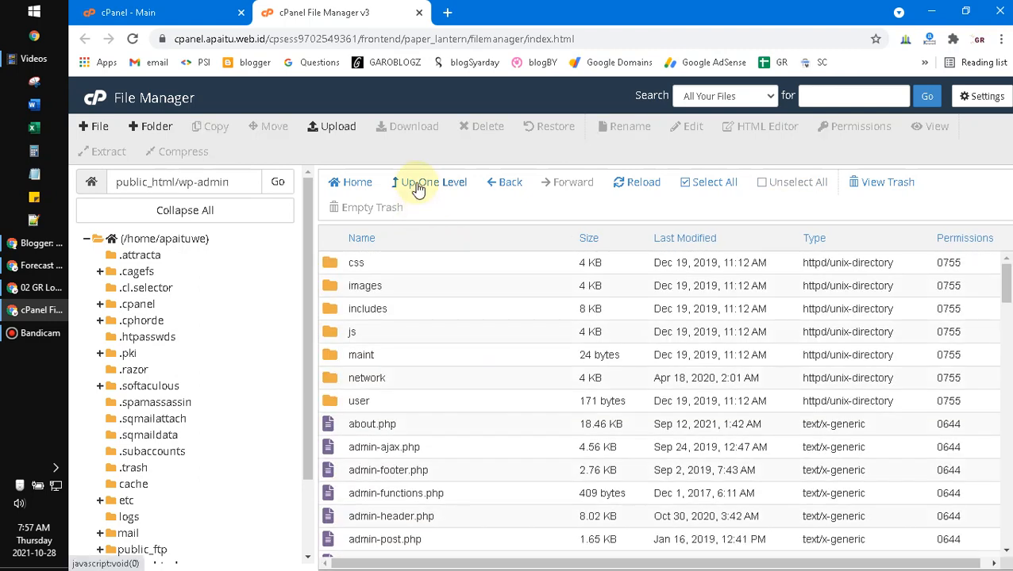
{"action": "left_click", "coordinate": [429, 181]}
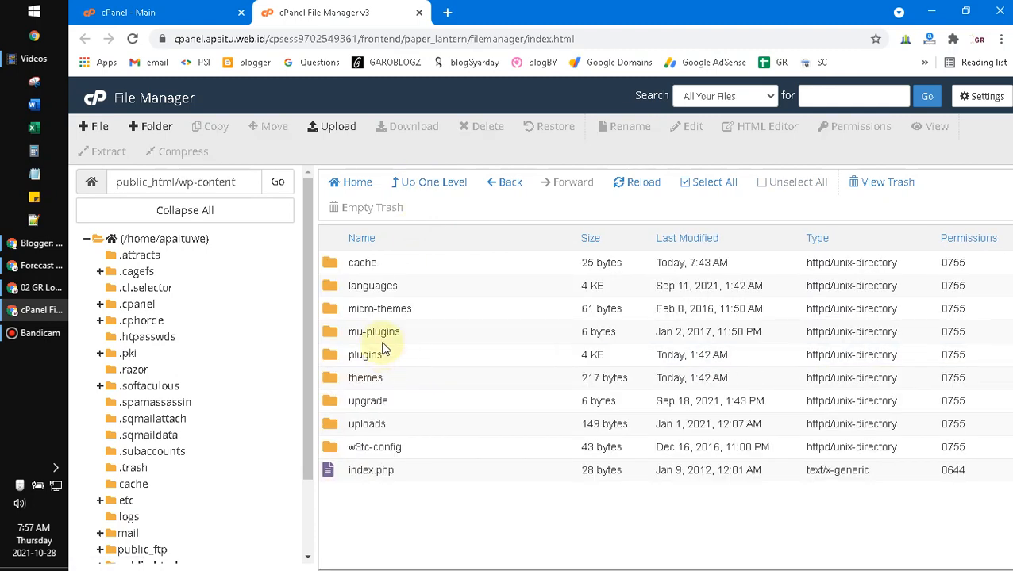
{"action": "mouse_move", "coordinate": [436, 267]}
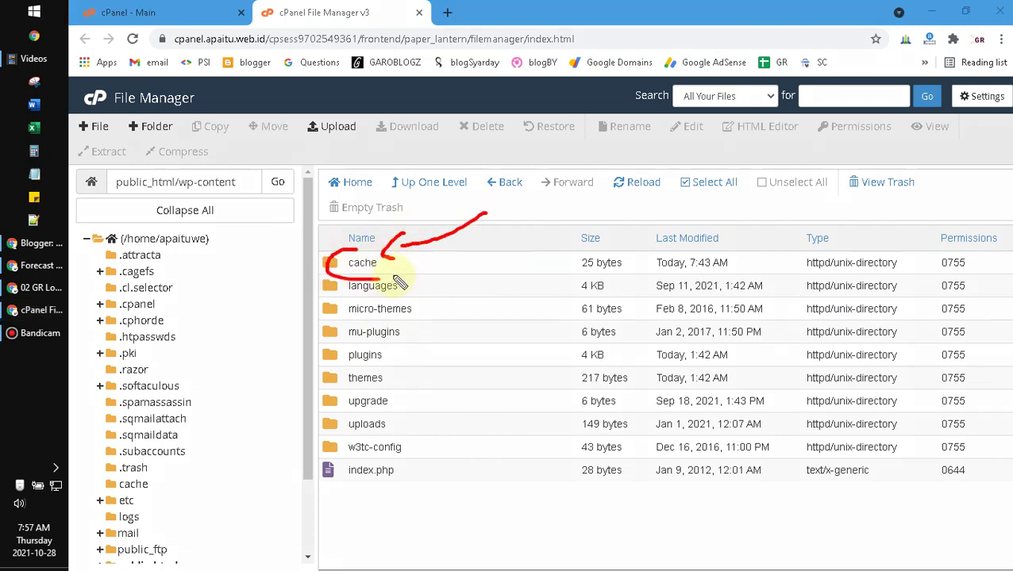
{"action": "double_click", "coordinate": [362, 263]}
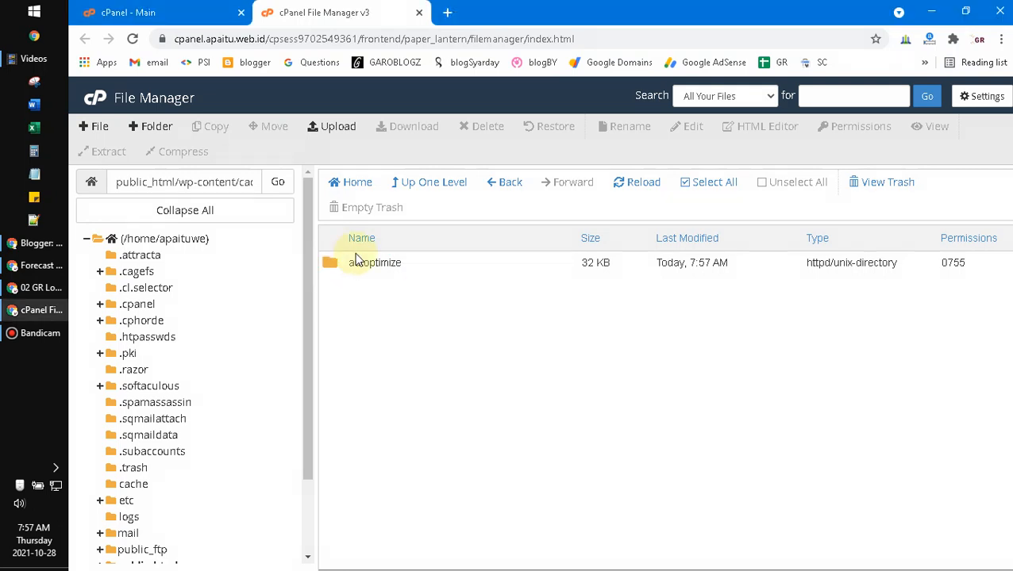
- Move the autoptimize folder to the trash, leaving the cache folder empty
{"action": "right_click", "coordinate": [375, 262]}
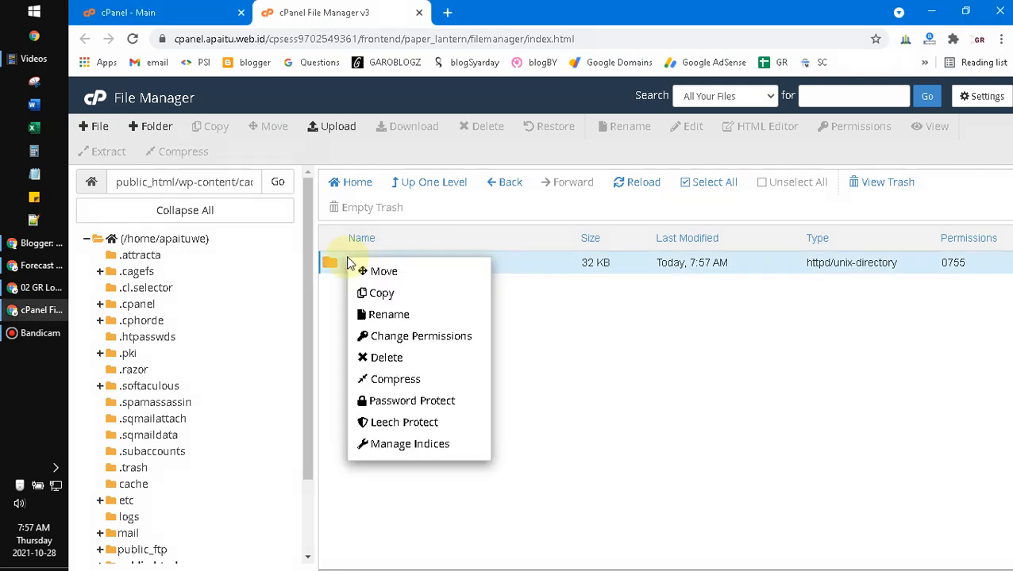
{"action": "left_click", "coordinate": [386, 357]}
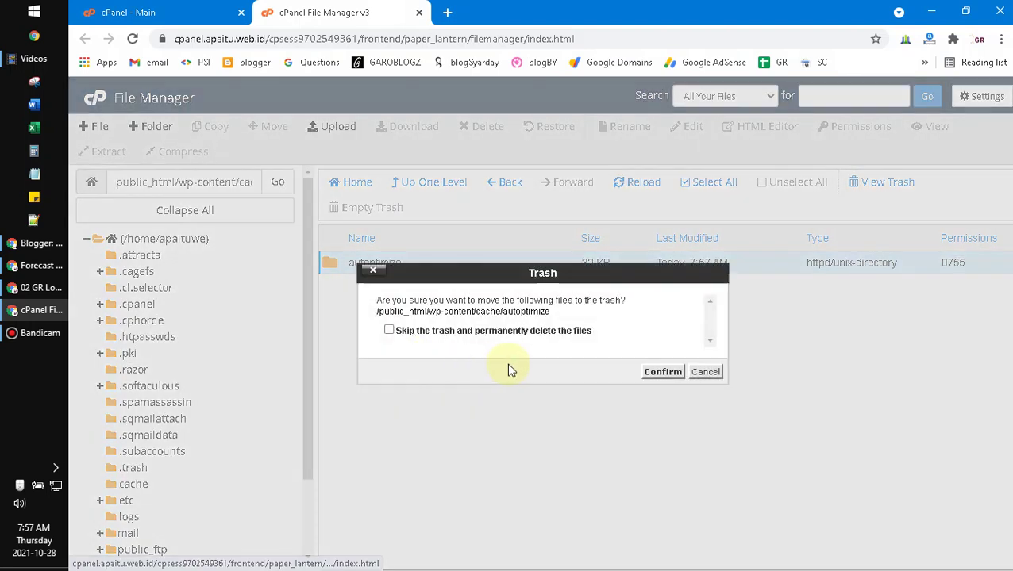
{"action": "left_click", "coordinate": [662, 371]}
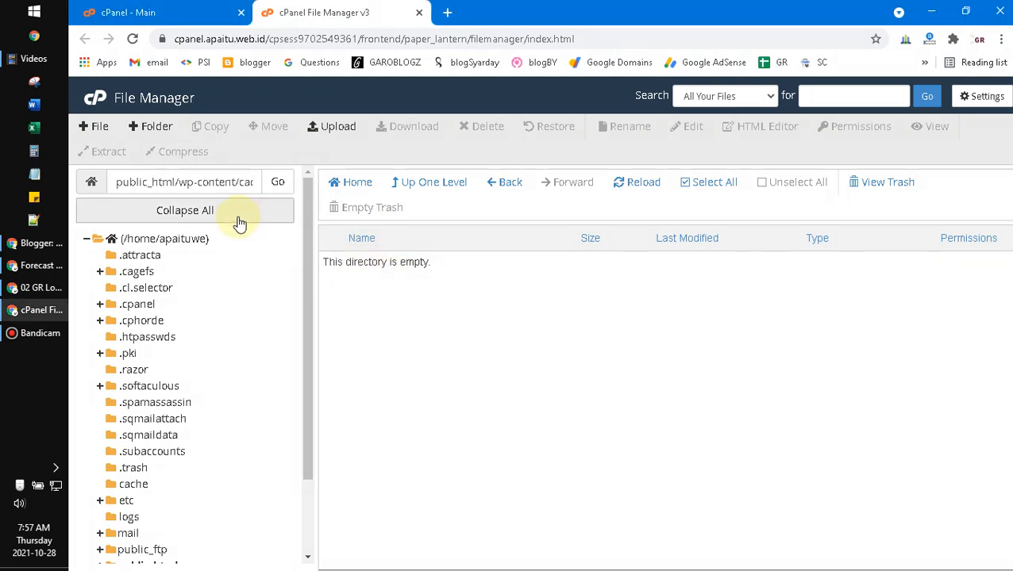
{"action": "mouse_move", "coordinate": [846, 189]}
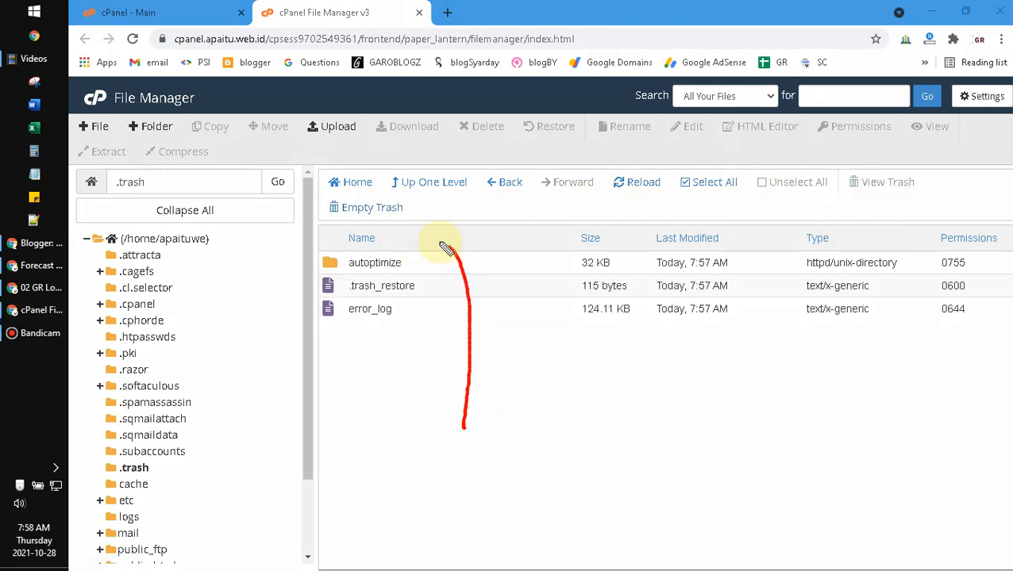
- Empty the trash, permanently deleting error_log and the autoptimize folder
{"action": "left_click", "coordinate": [370, 207]}
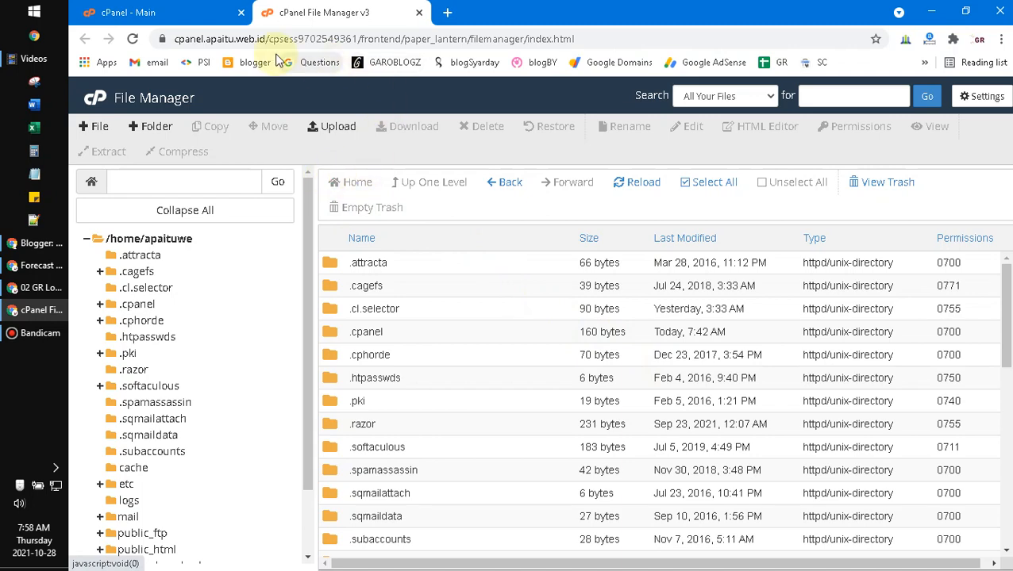
{"action": "mouse_move", "coordinate": [390, 29]}
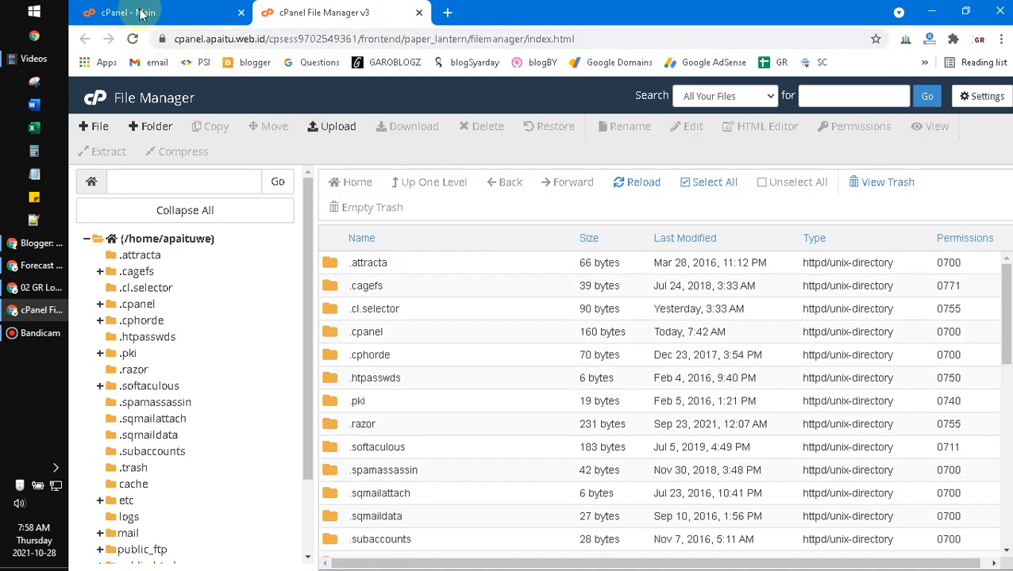
- Return to the cPanel main page to check the refreshed disk usage statistics
{"action": "left_click", "coordinate": [140, 12]}
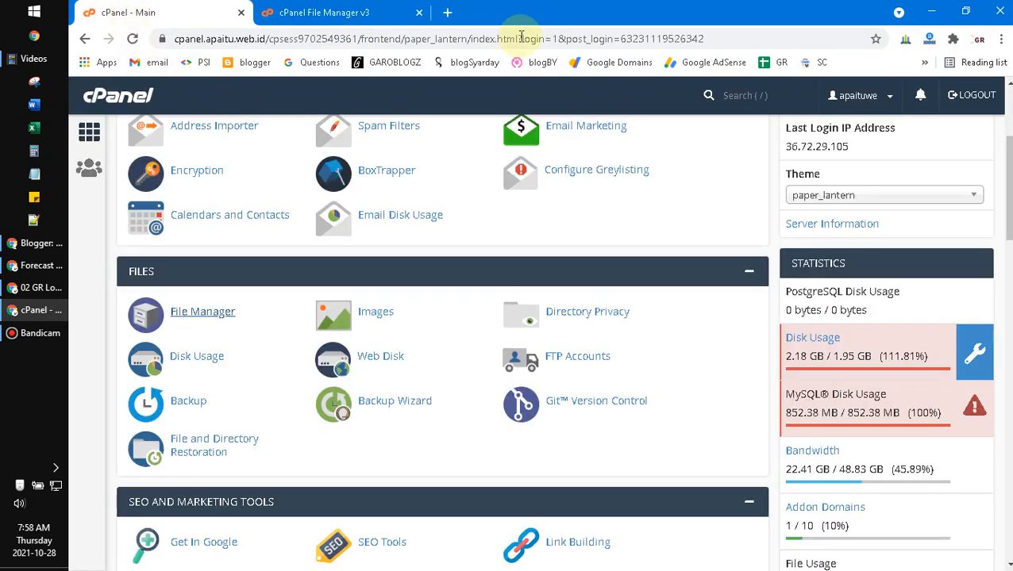
{"action": "mouse_move", "coordinate": [496, 378]}
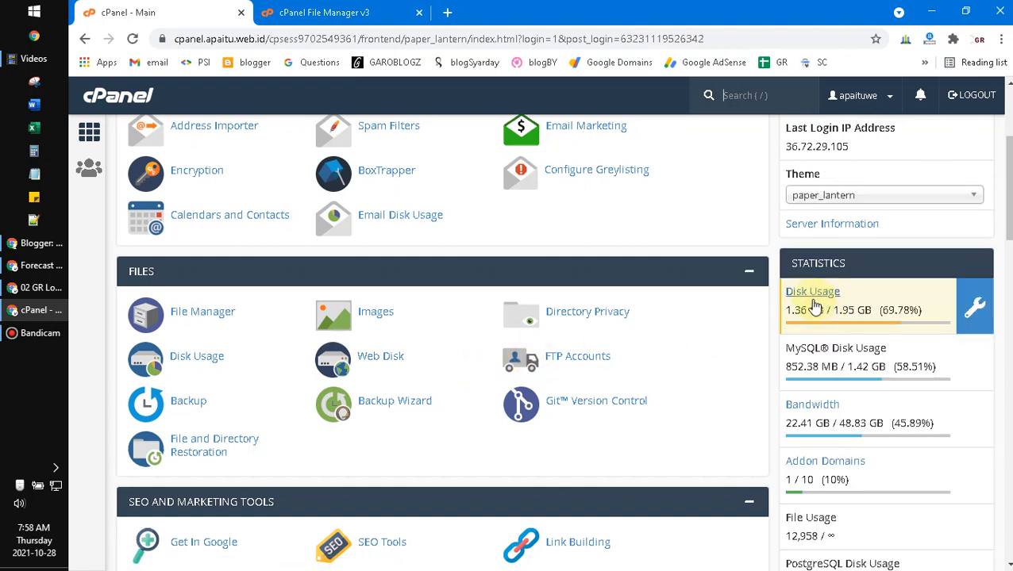
{"action": "mouse_move", "coordinate": [762, 238]}
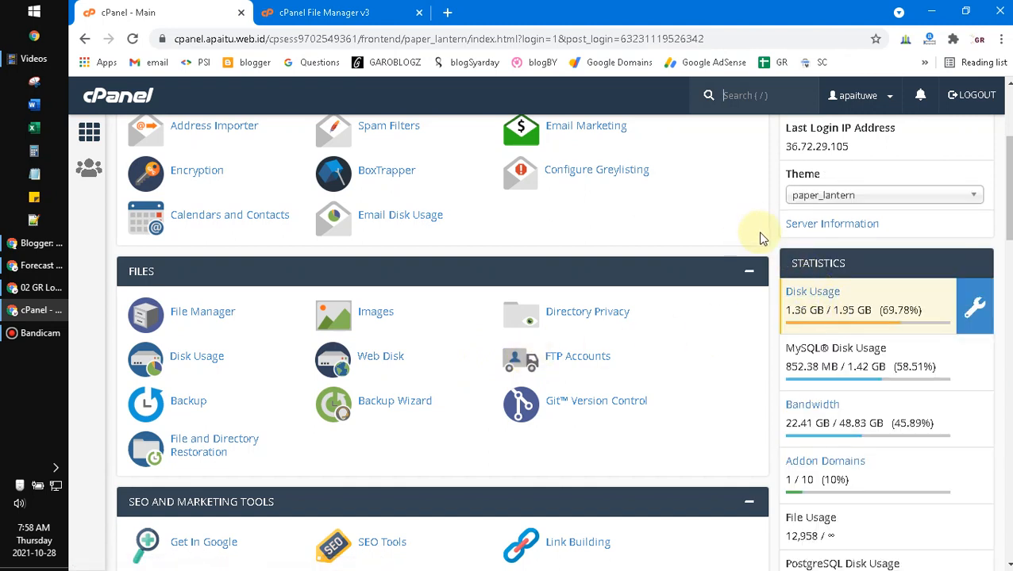